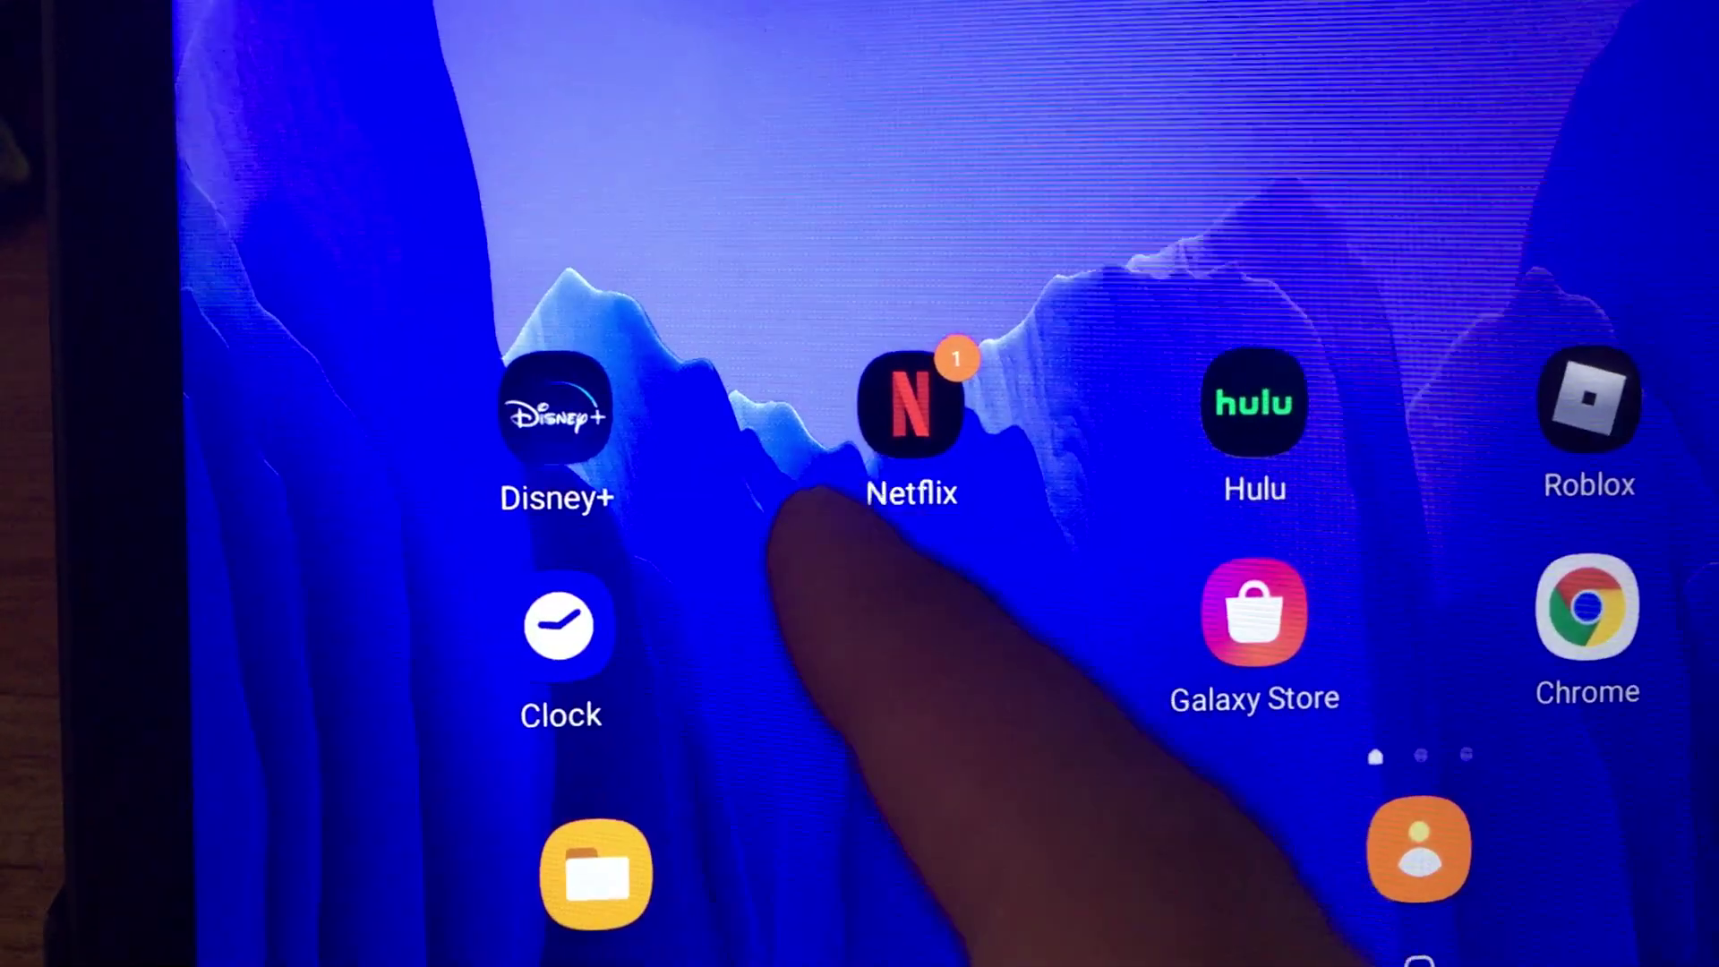
Step: Launch the Disney+ app from the Android home screen
left_click(911, 416)
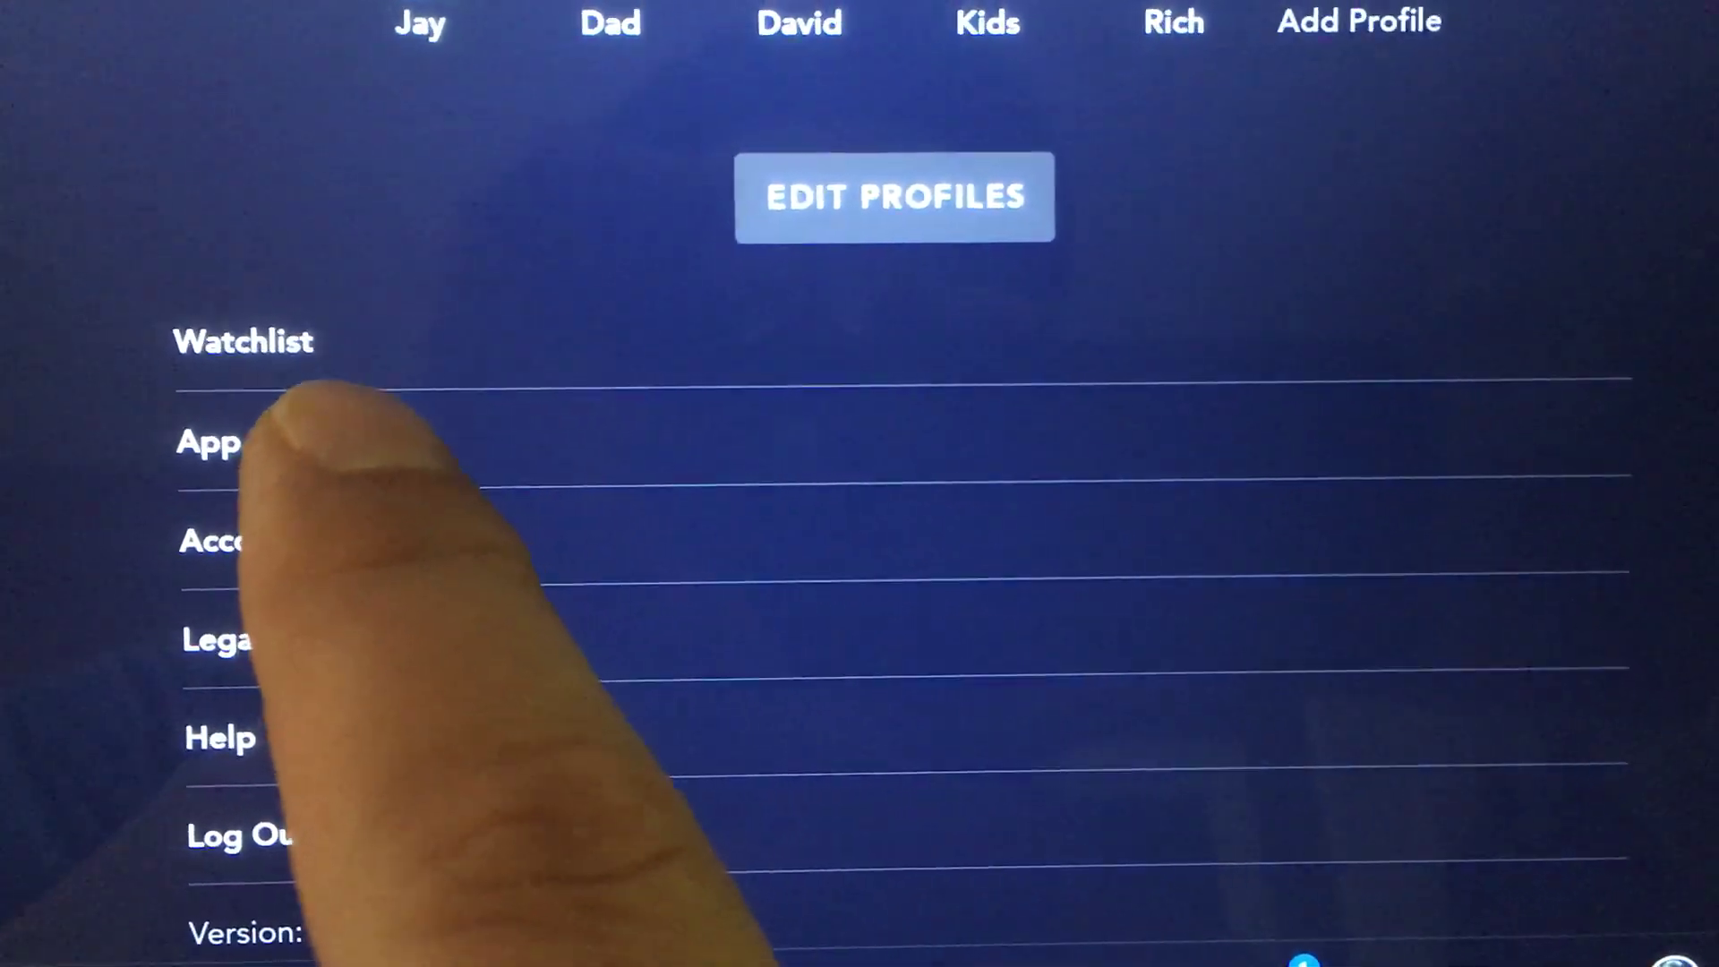
Step: Go into Disney+ App Settings from the profile and account menu
left_click(212, 441)
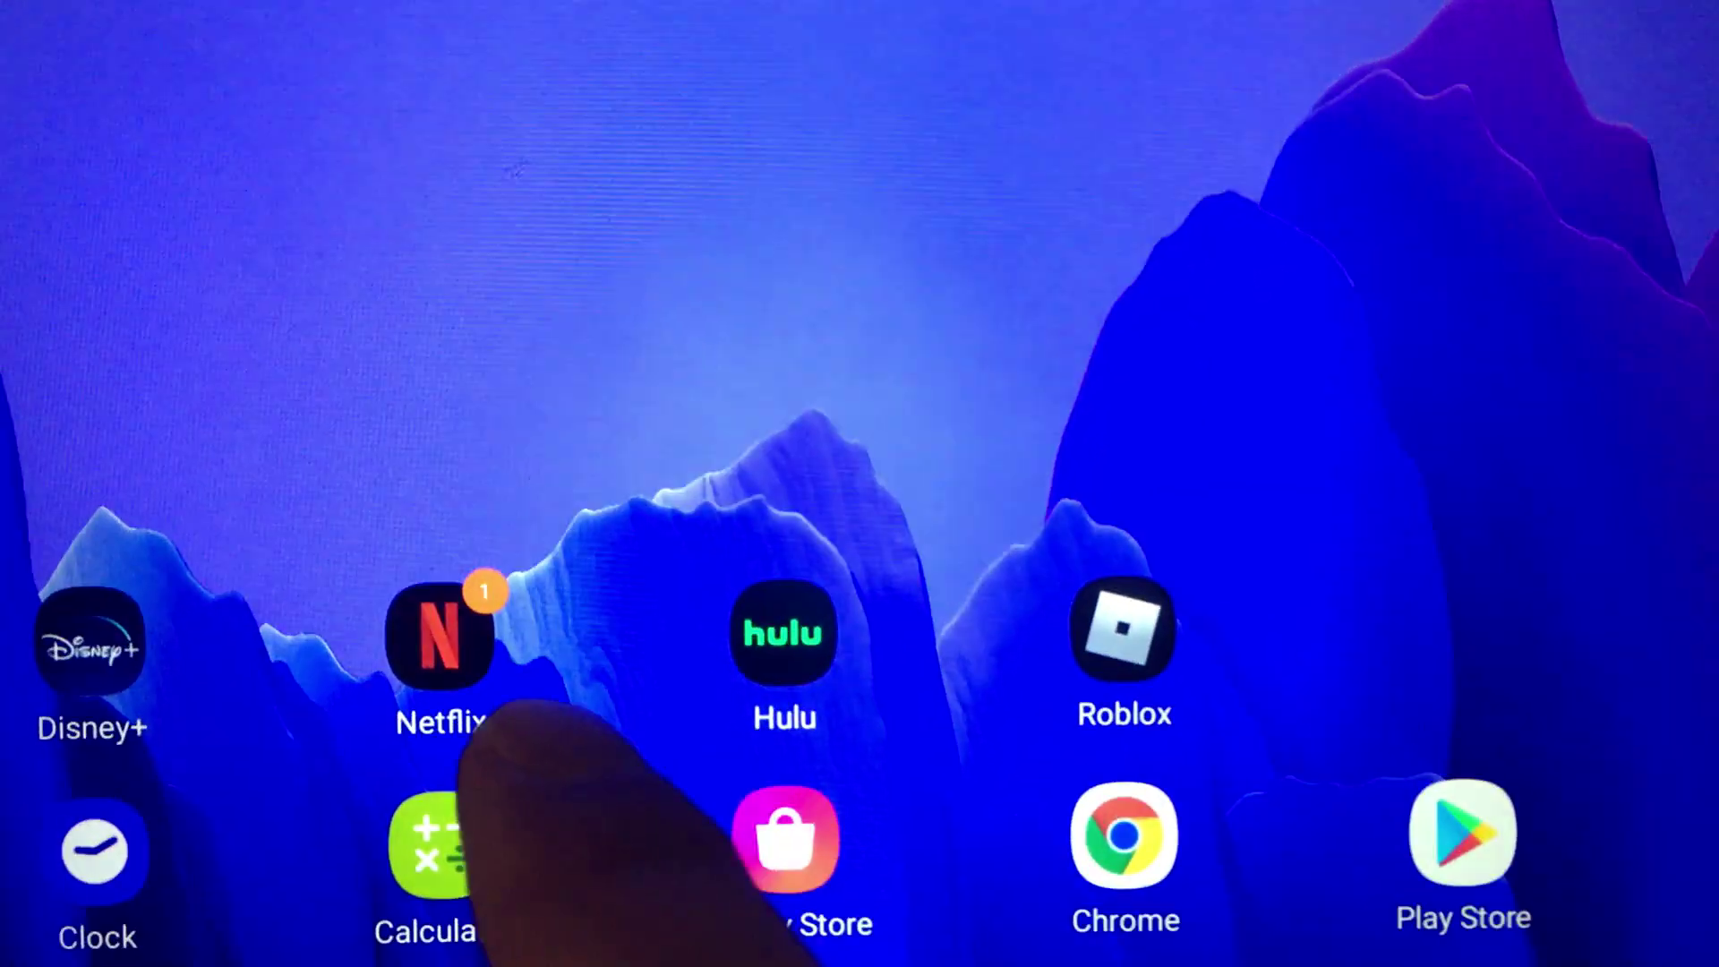
Step: In Netflix App Settings, bring up the Download Location chooser (Internal Storage vs SD Card)
left_click(441, 650)
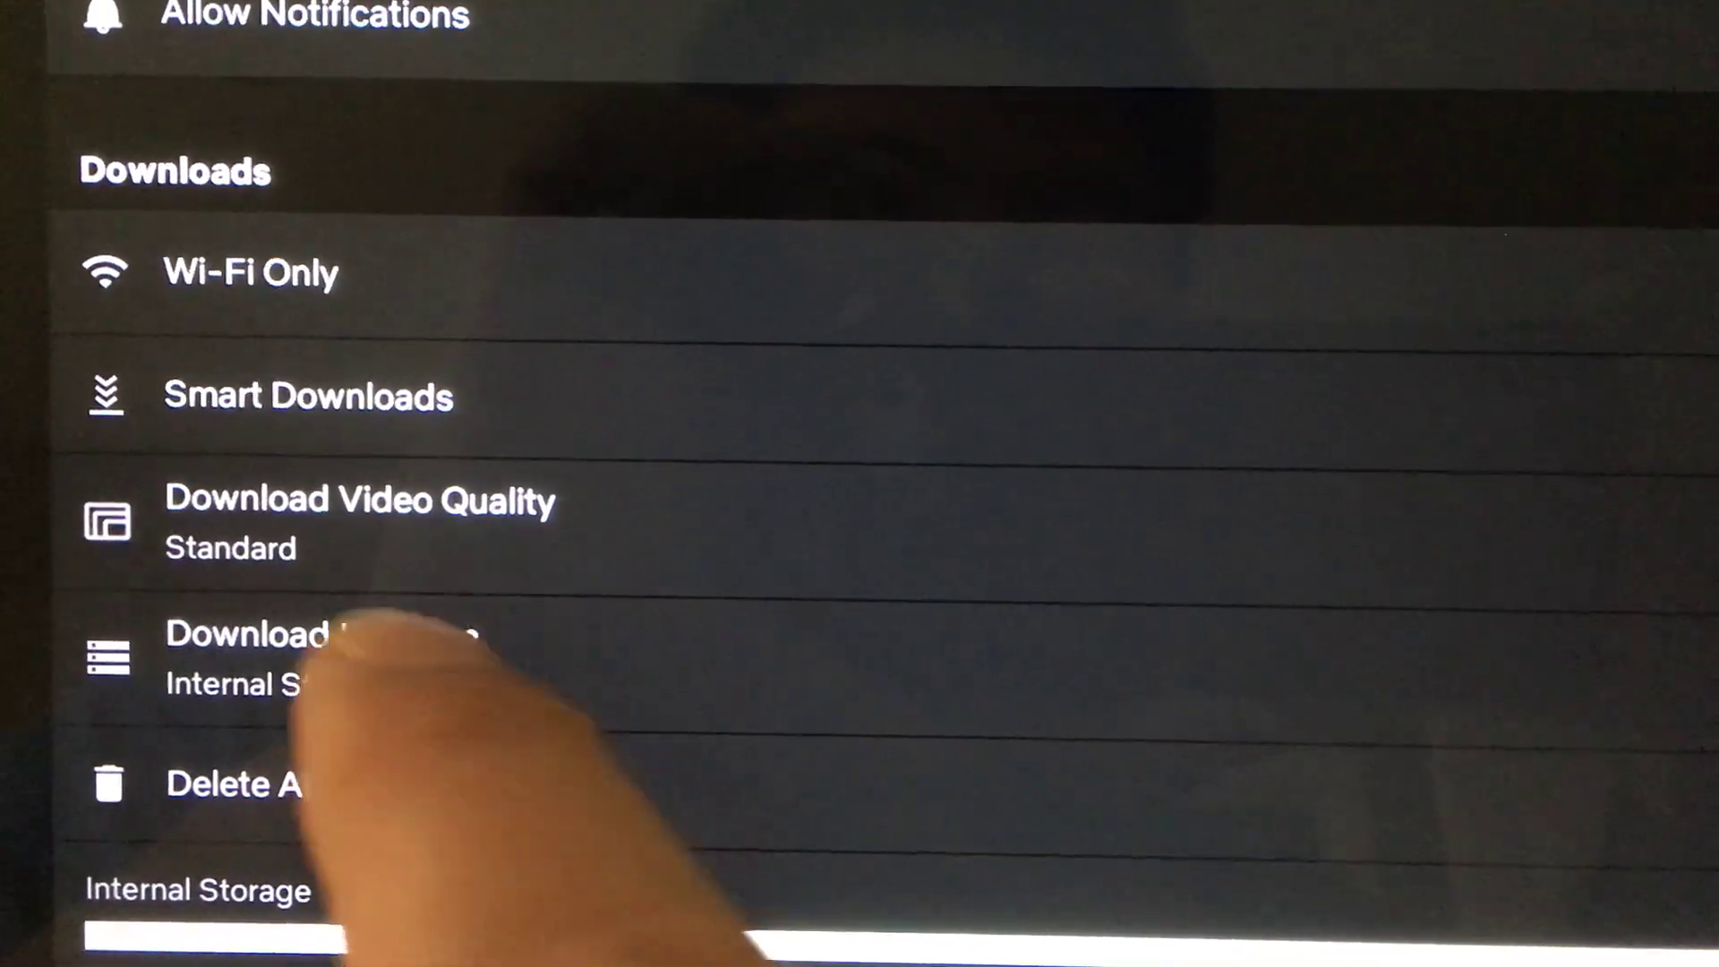
left_click(276, 657)
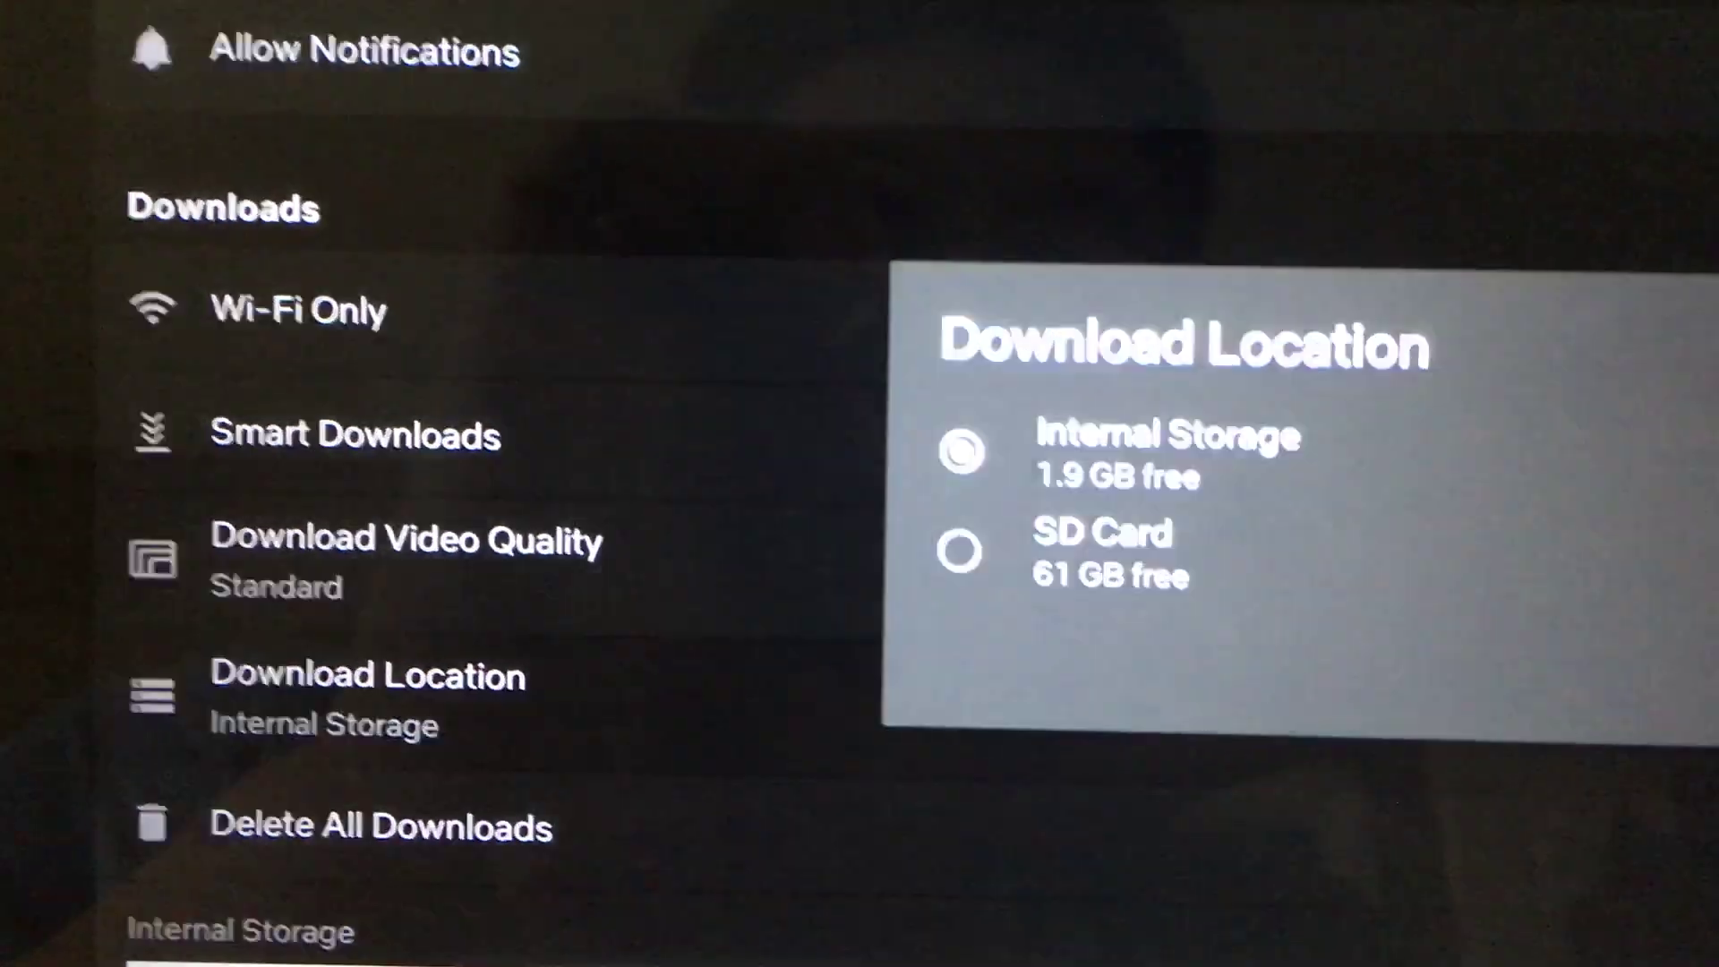